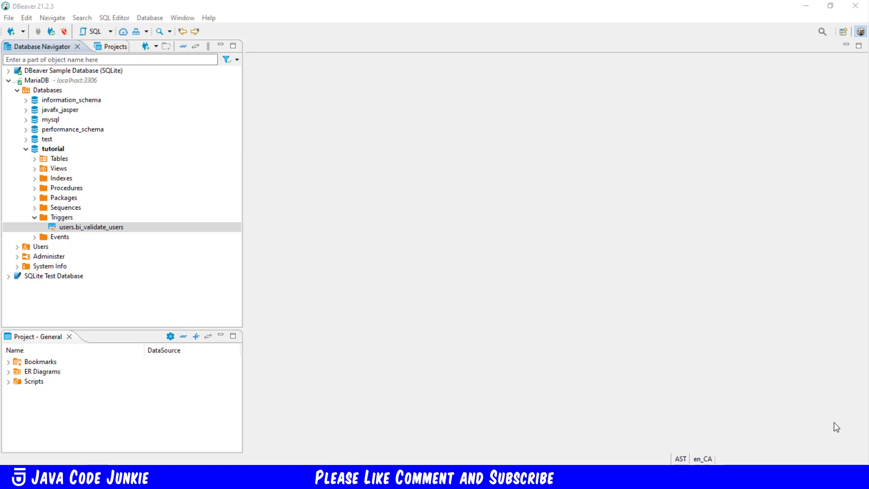
- Collapse the tutorial database's Triggers folder in the Database Navigator
left_click(34, 217)
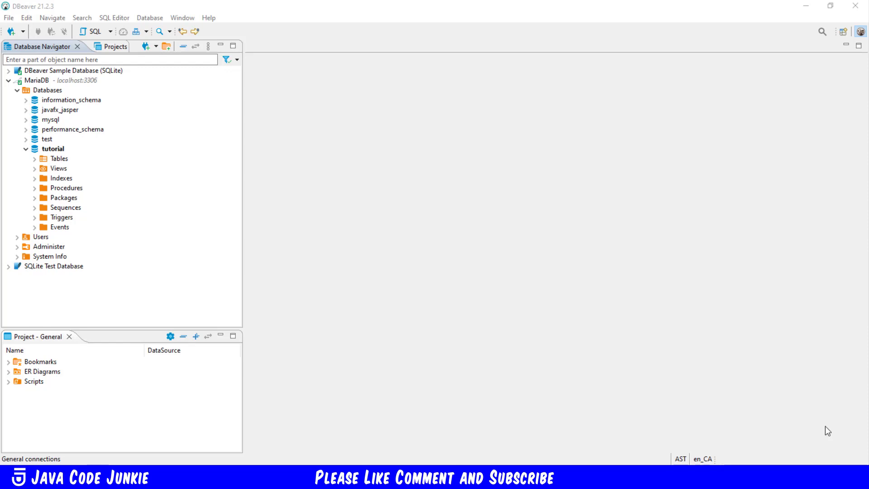
- Show the users table's CREATE TABLE definition and expand tutorial's Triggers folder
left_click(53, 149)
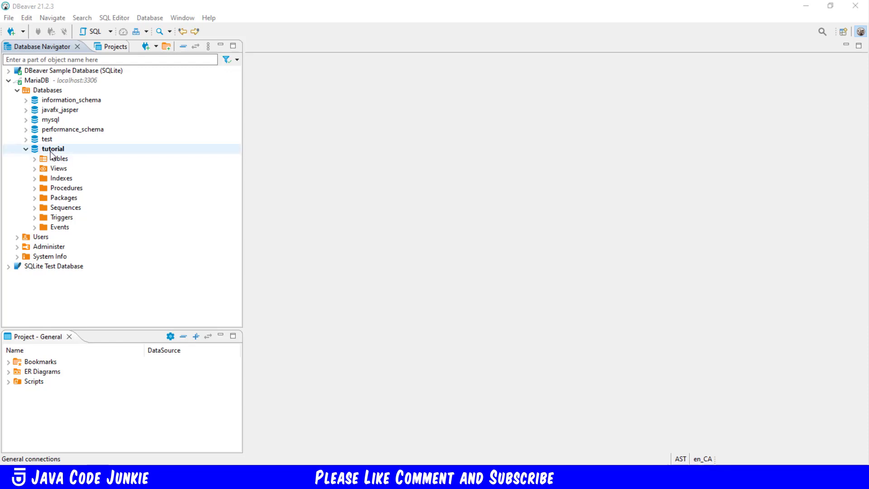
left_click(35, 159)
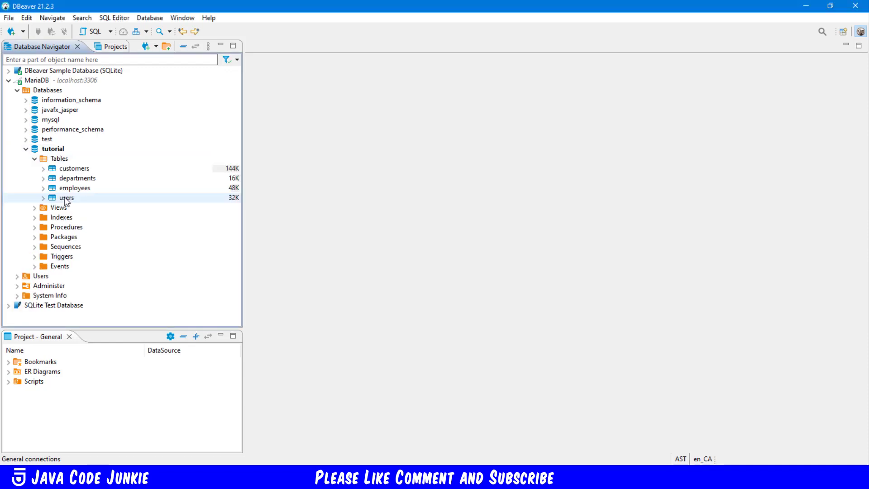
double_click(65, 197)
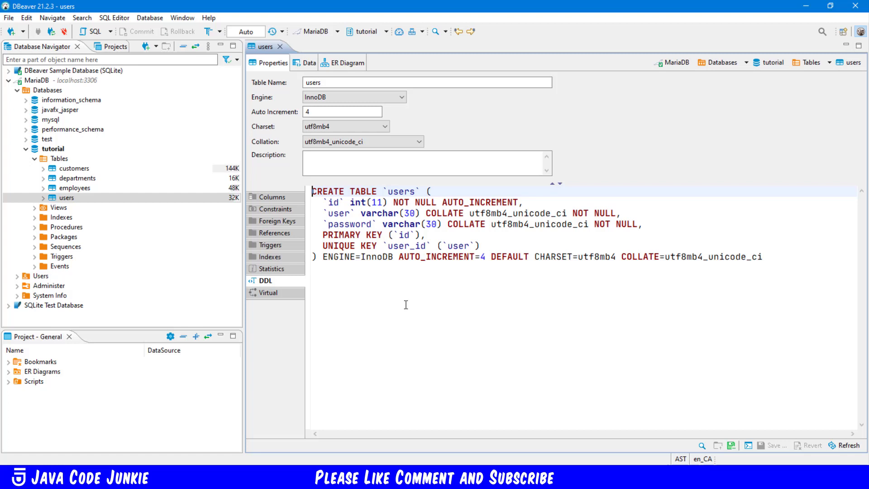
left_click(36, 256)
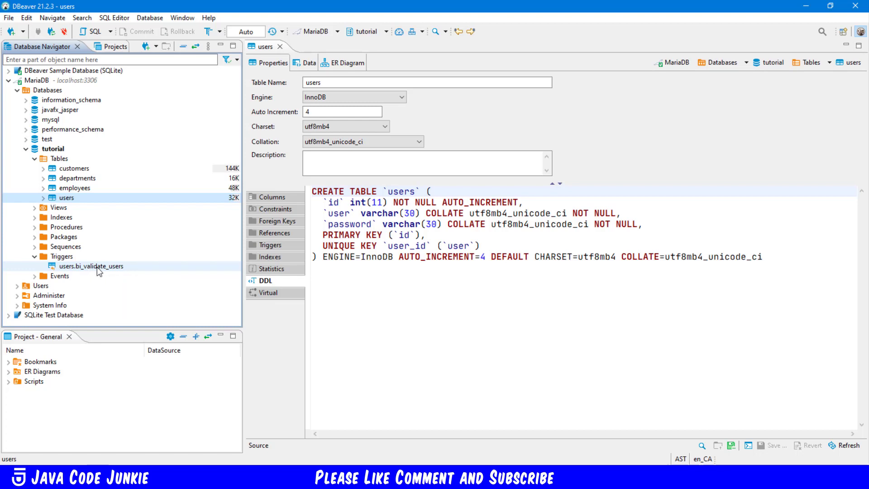
mouse_move(70, 275)
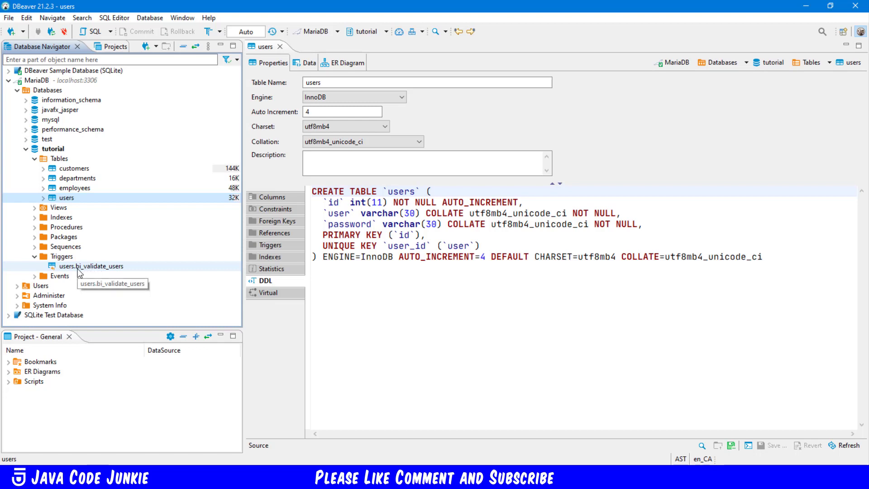
mouse_move(93, 276)
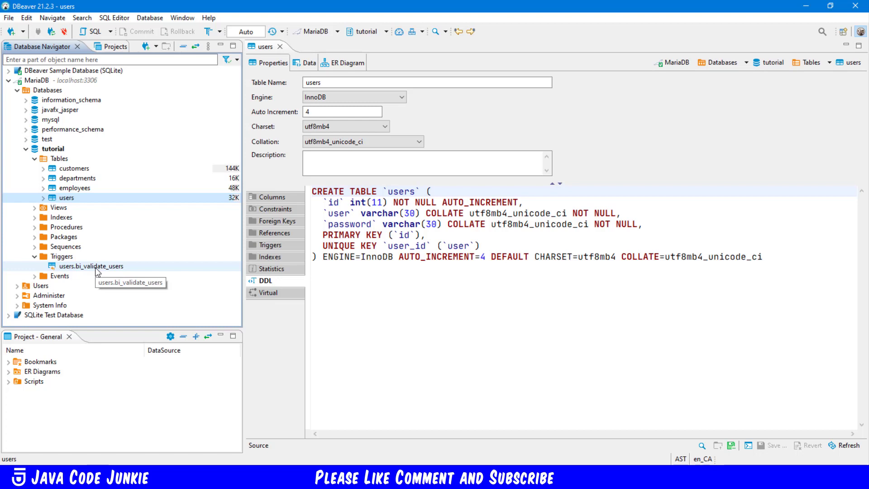
- View the bi_validate_users BEFORE INSERT source that rejects blank user or password
double_click(91, 266)
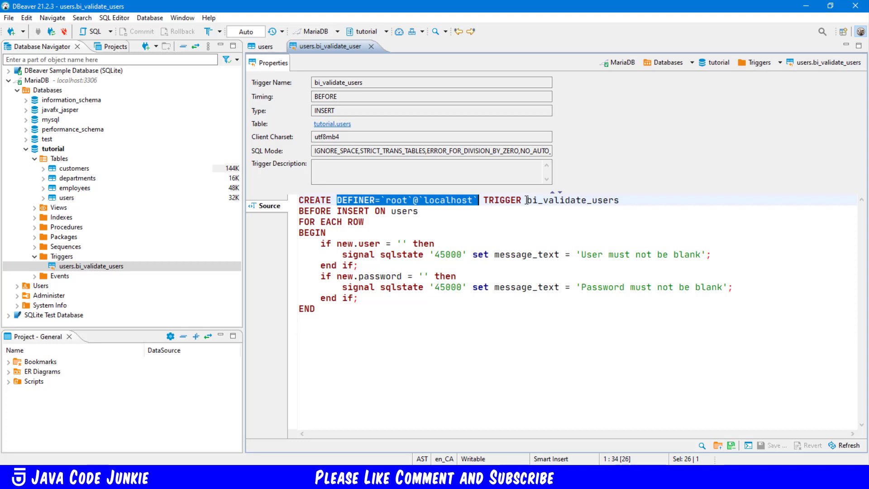
mouse_move(536, 207)
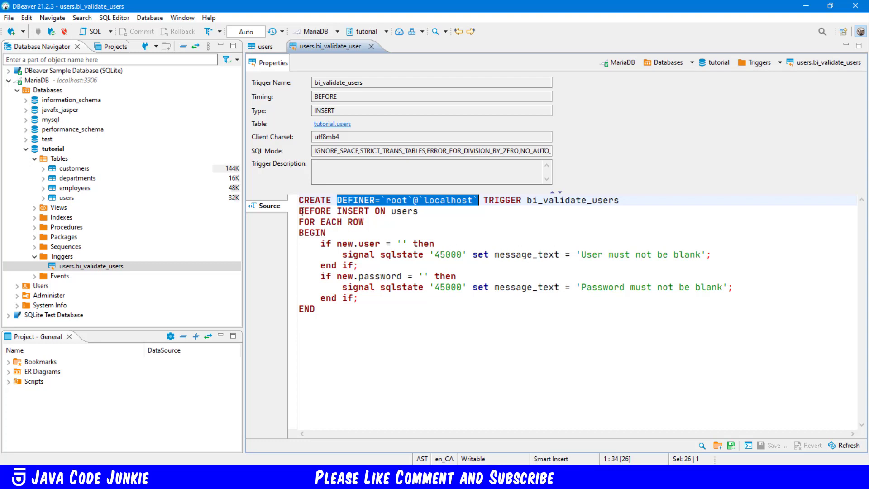
mouse_move(392, 211)
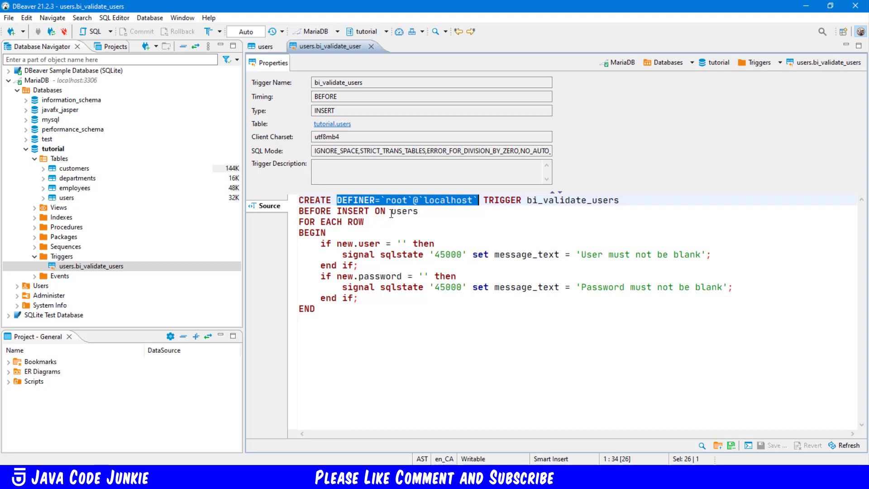
mouse_move(321, 222)
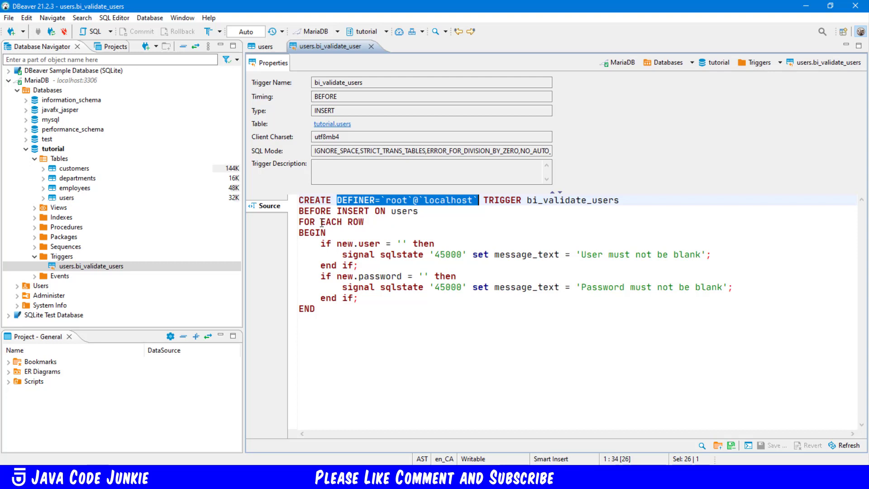
mouse_move(311, 311)
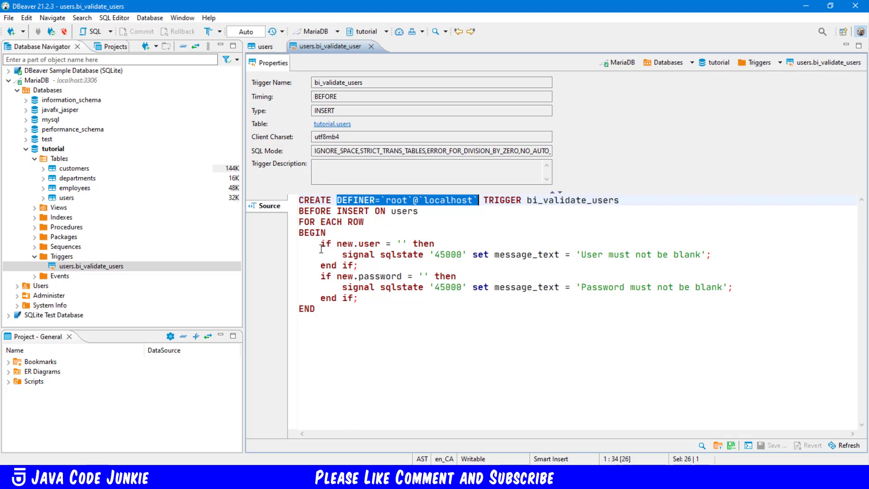
left_click(336, 243)
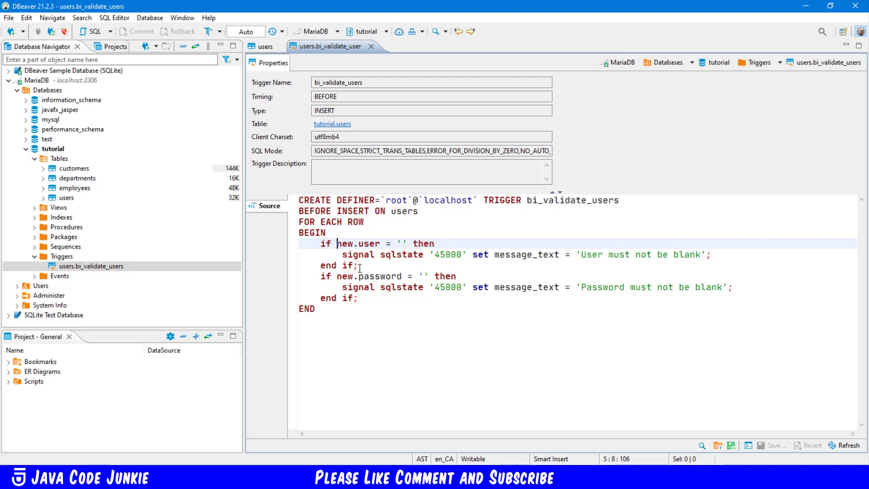
- In a new MariaDB console, write insert into users (user, password) values ("", "");
left_click(113, 18)
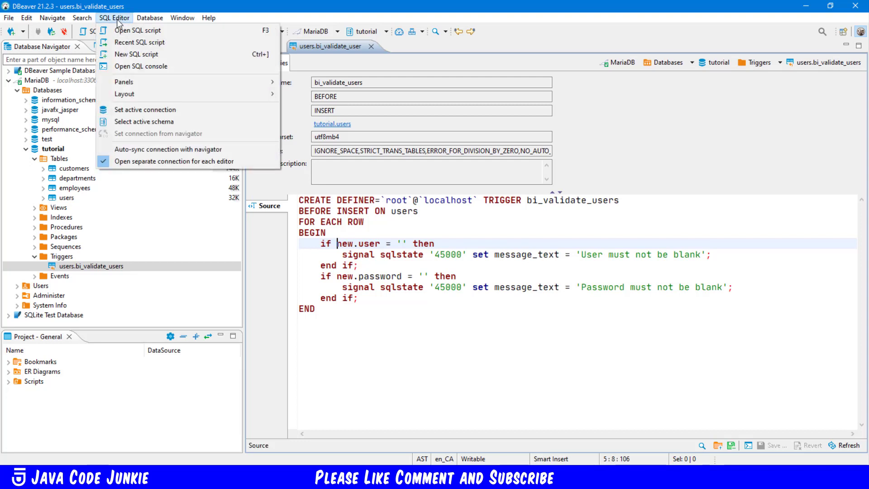
mouse_move(143, 68)
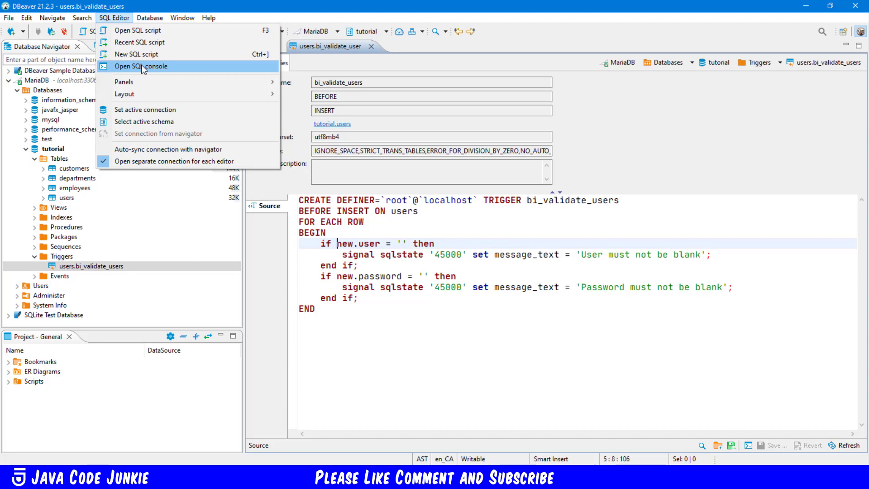
left_click(141, 66)
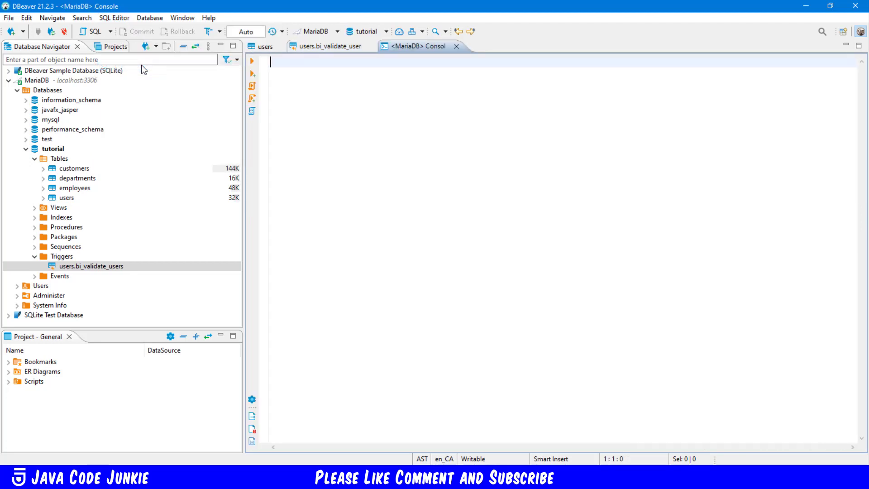
type("INSE")
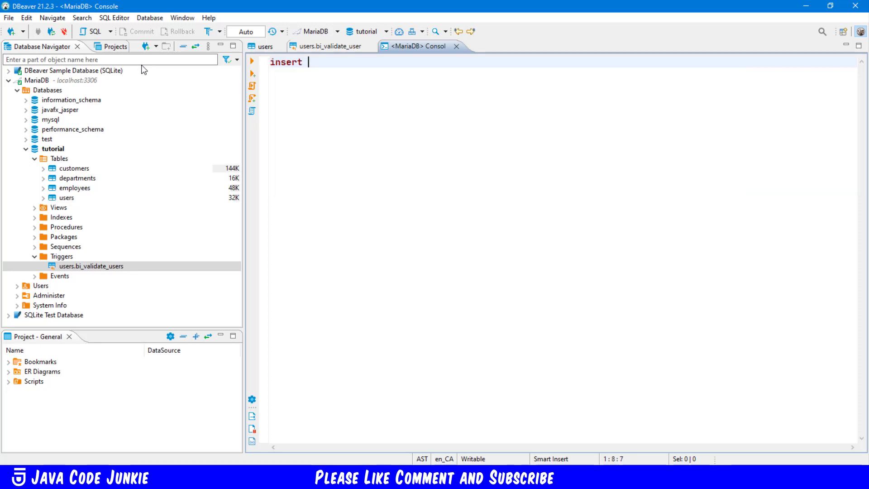
type("into u")
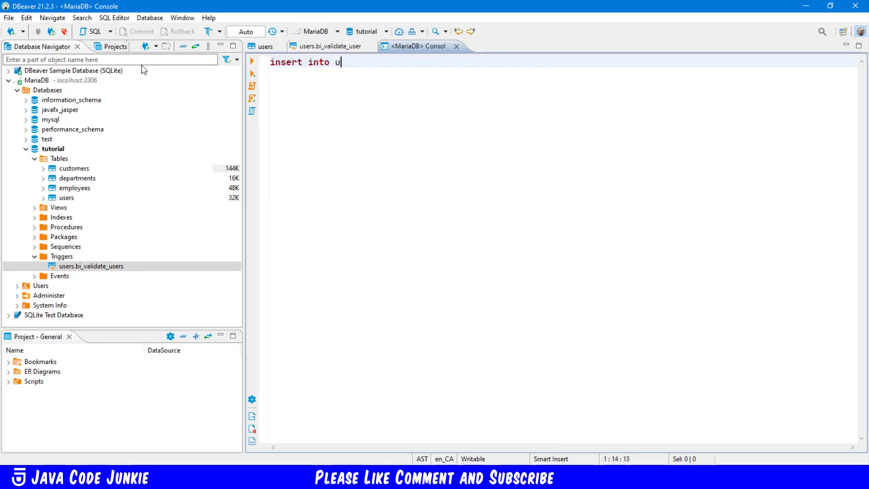
type("sers")
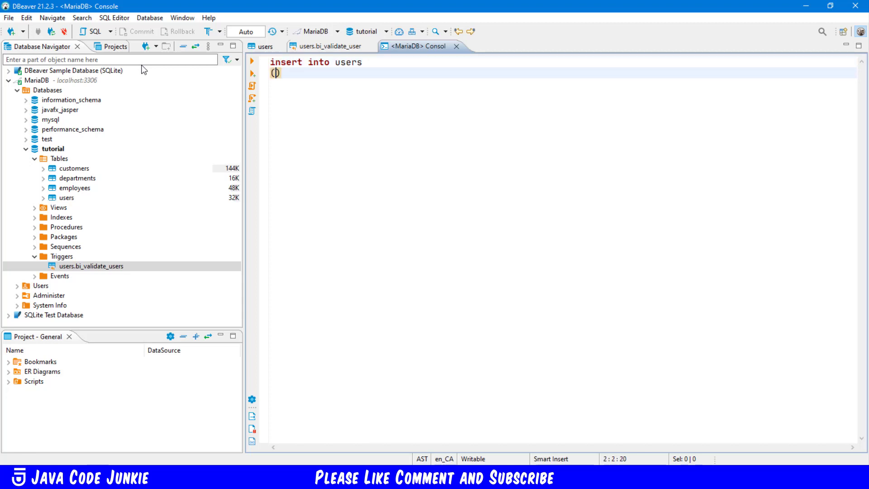
type("user")
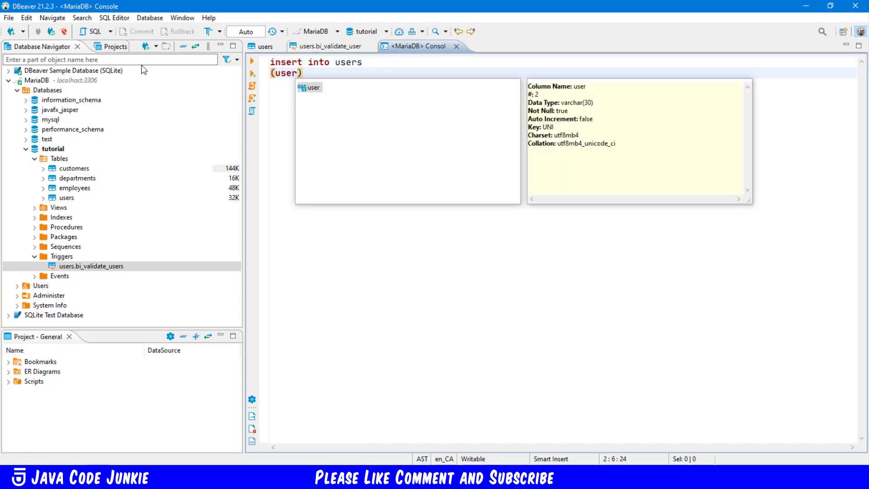
type(", password")
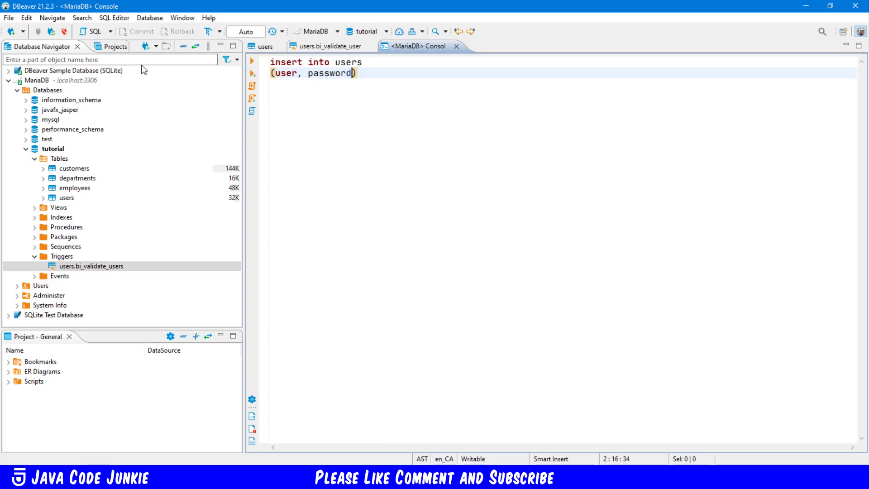
type("v")
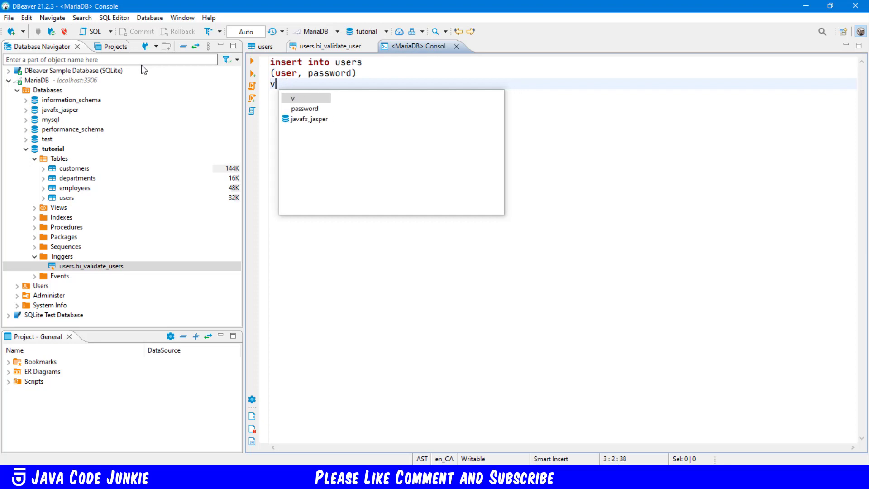
type("AL")
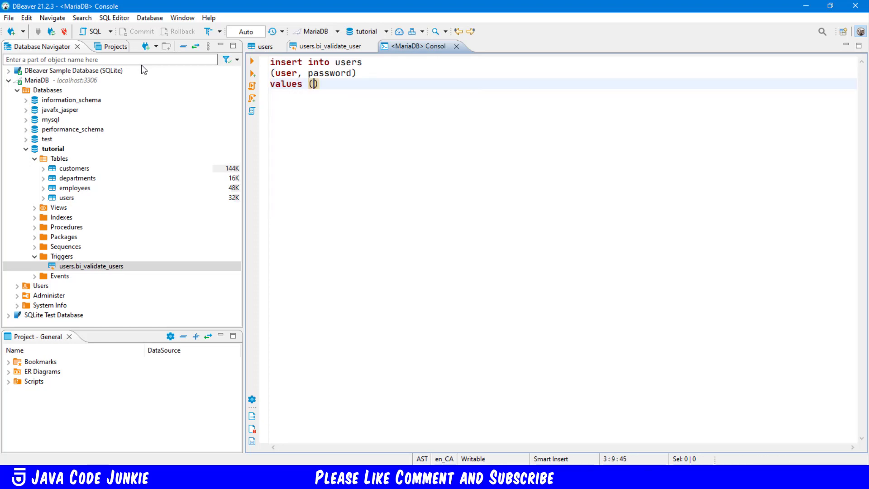
type("\"\"")
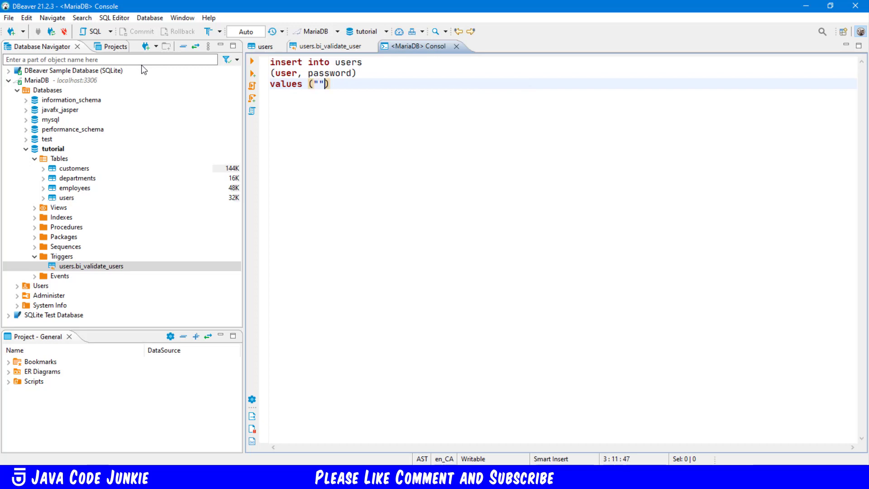
type(", \"\"")
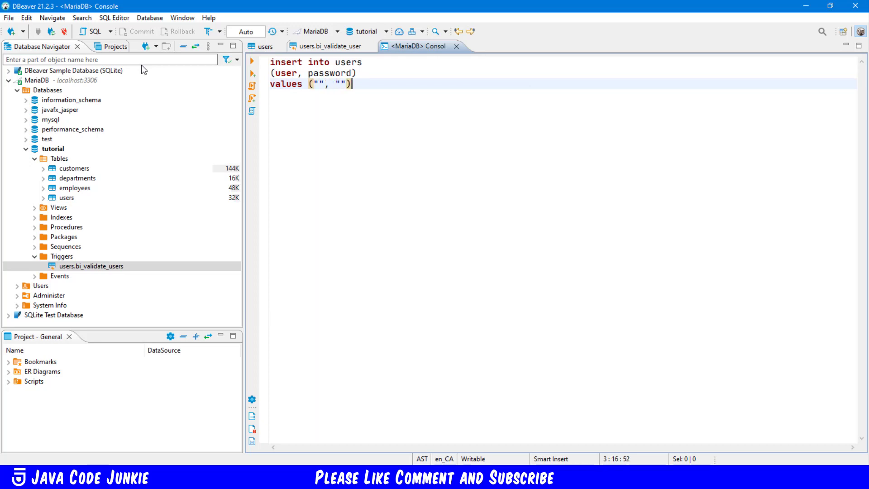
type(";")
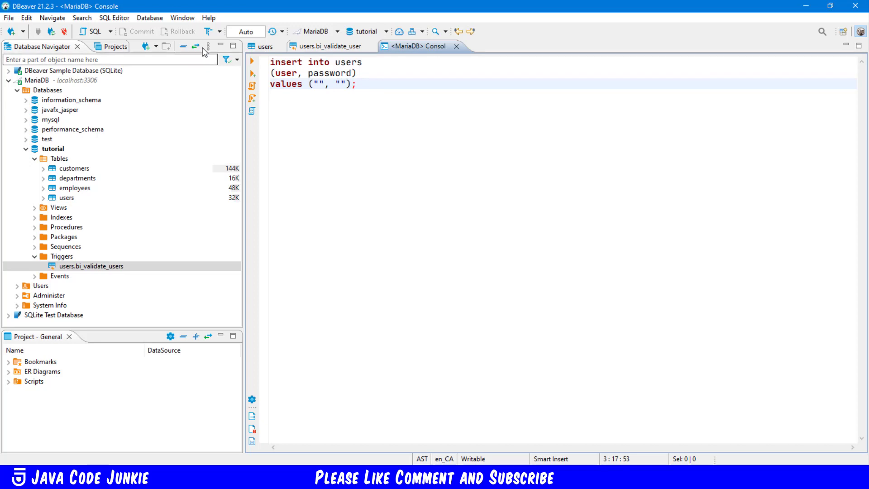
mouse_move(252, 71)
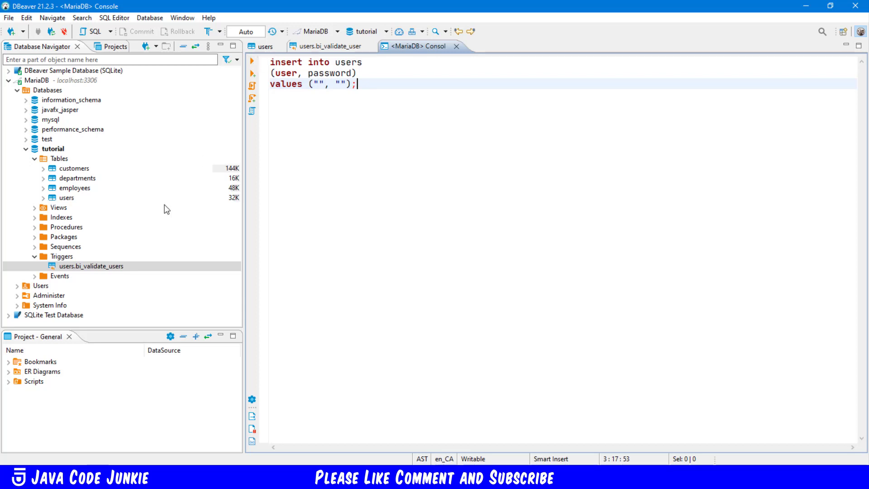
- View the users table's three stored rows, then return to the blank insert
double_click(67, 198)
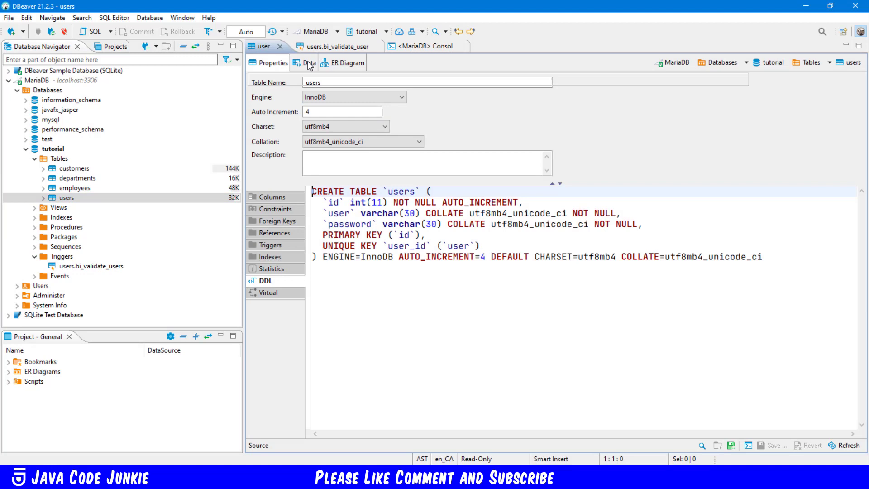
left_click(306, 62)
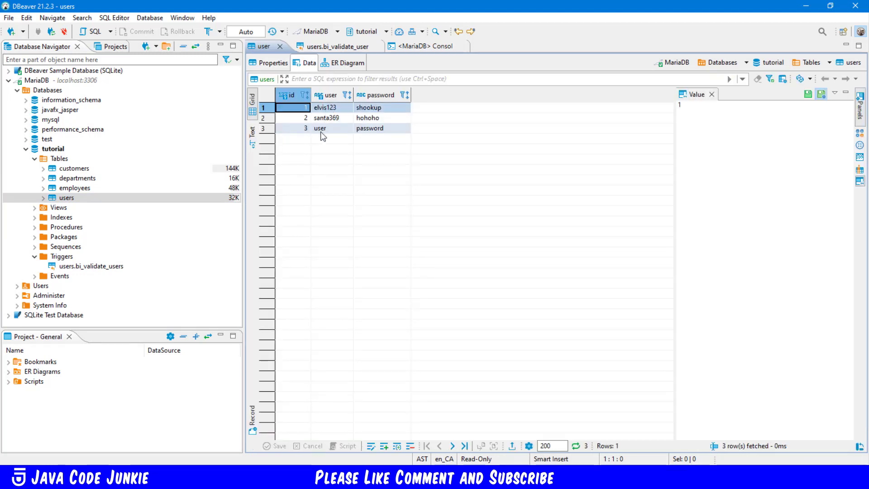
mouse_move(338, 130)
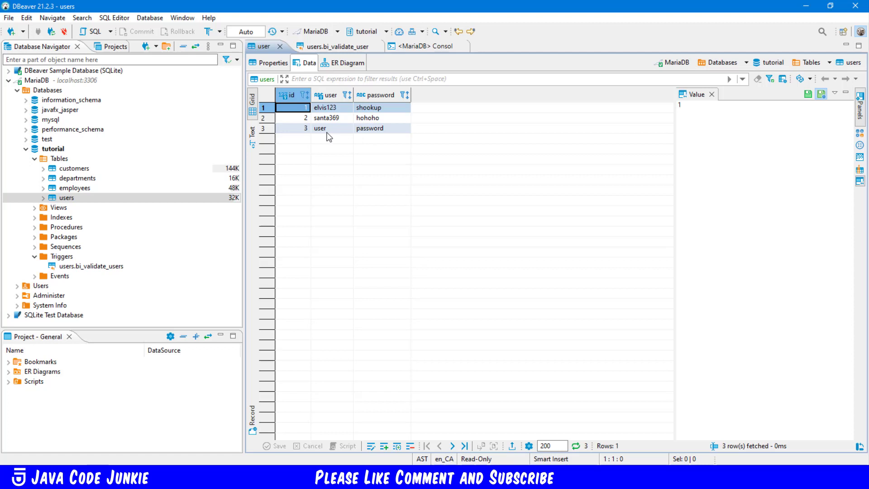
left_click(419, 47)
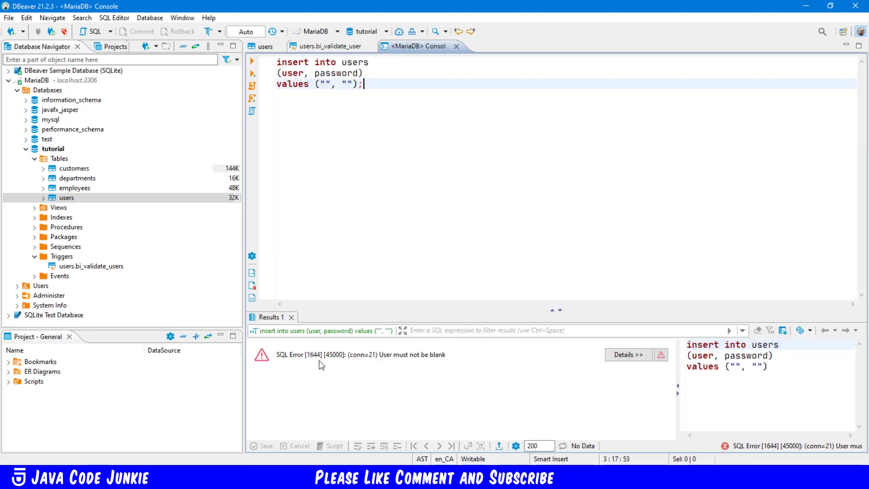
mouse_move(479, 368)
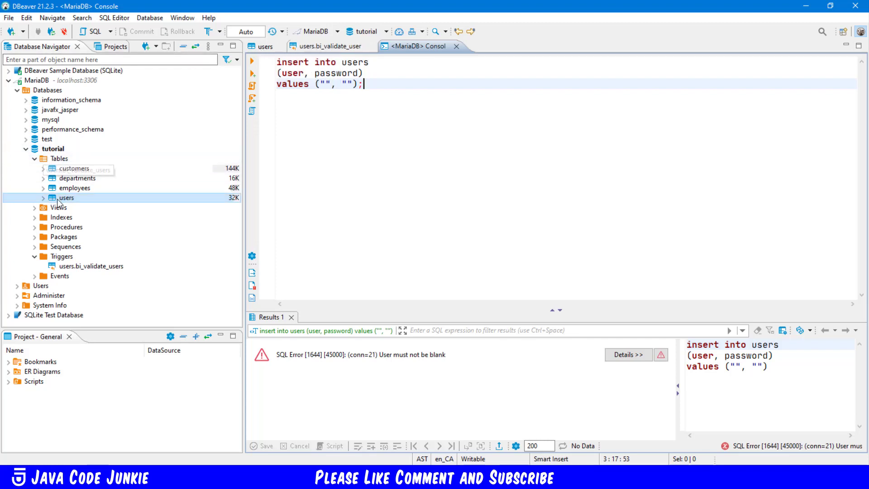
- Reload the users rows via View Data, confirming three accounts remain after the rejection
right_click(67, 197)
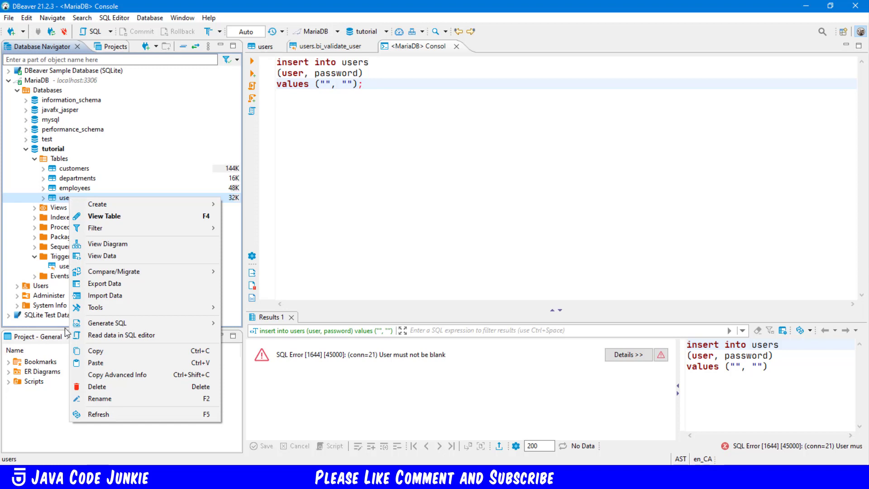
left_click(101, 255)
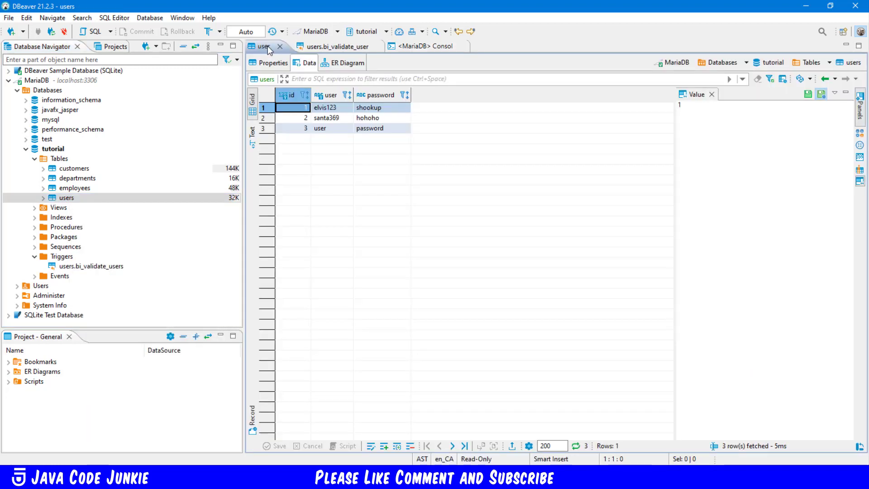
mouse_move(387, 32)
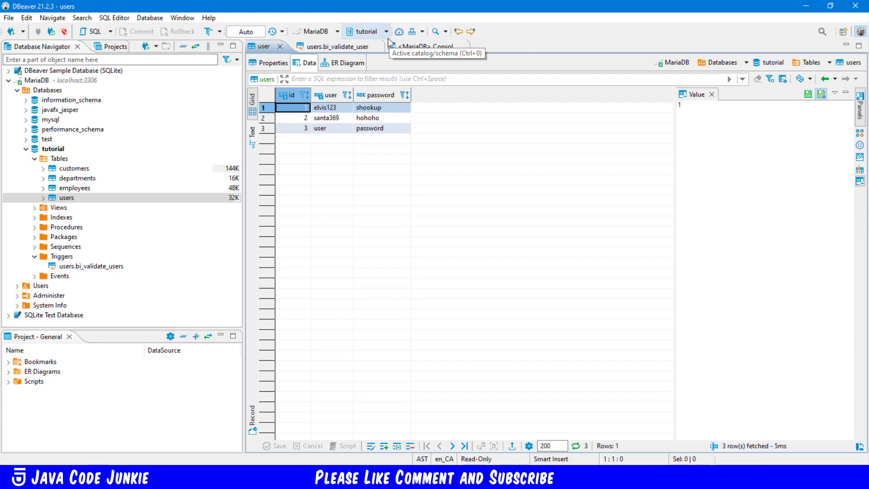
left_click(420, 45)
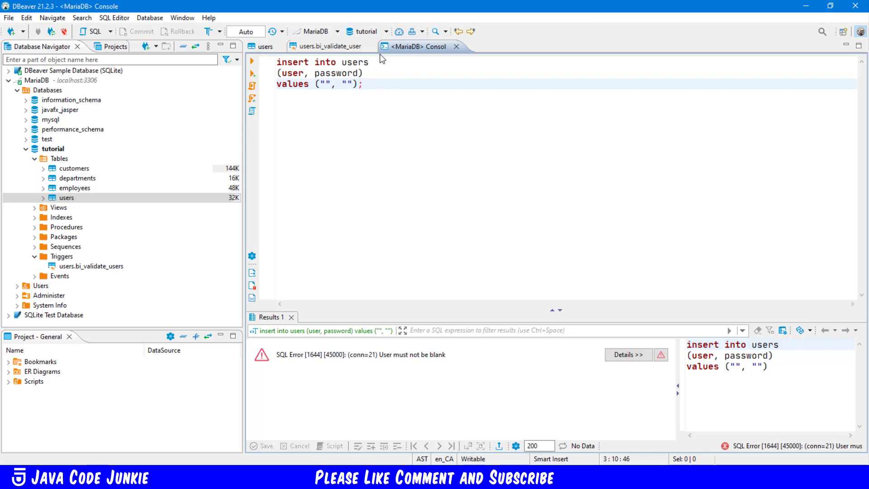
- Run the insert with user "dave" and blank password, getting 'Password must not be blank'
type("dav")
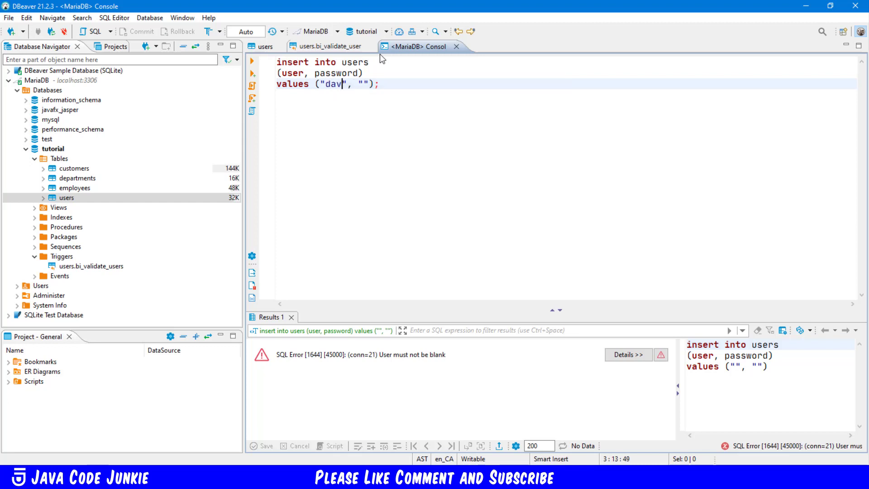
type("e")
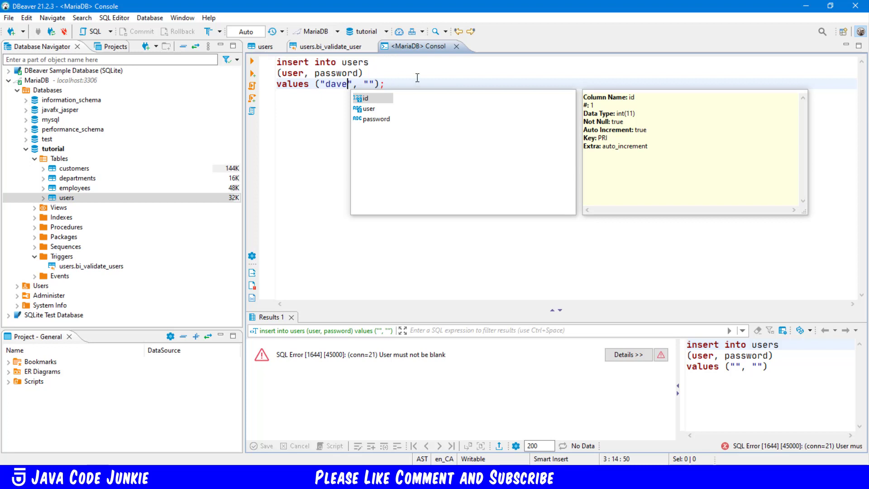
mouse_move(272, 174)
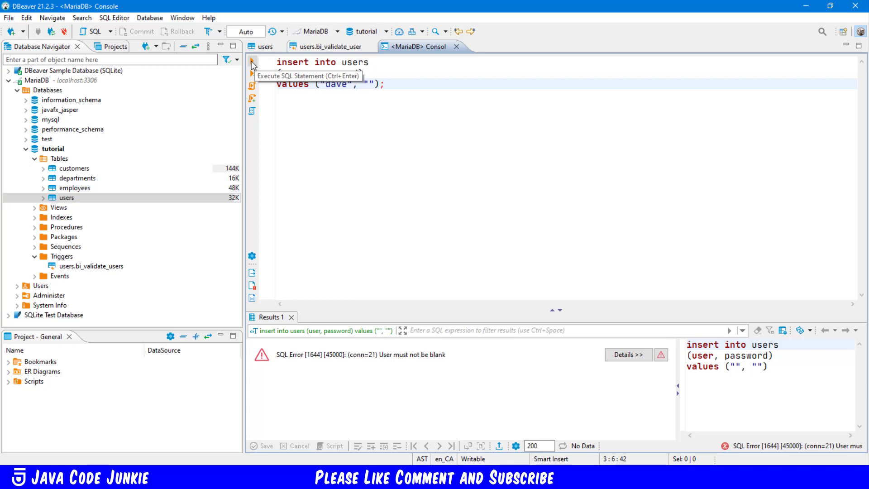
left_click(251, 62)
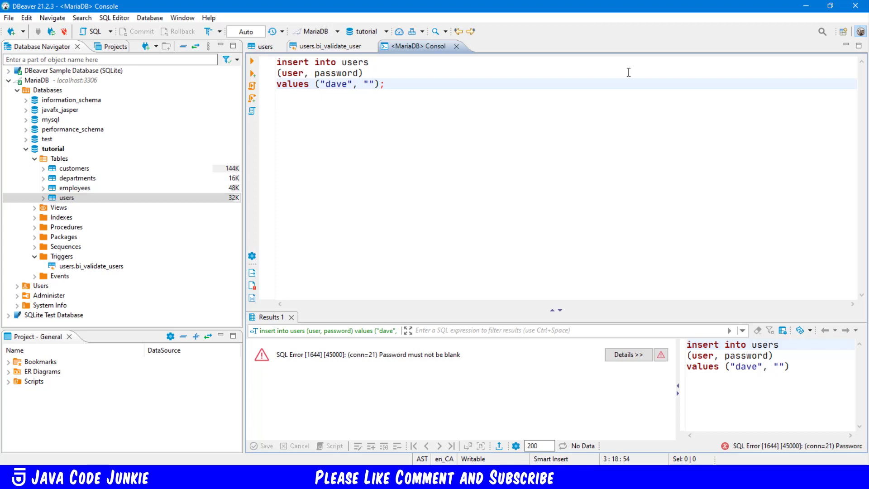
type("secret")
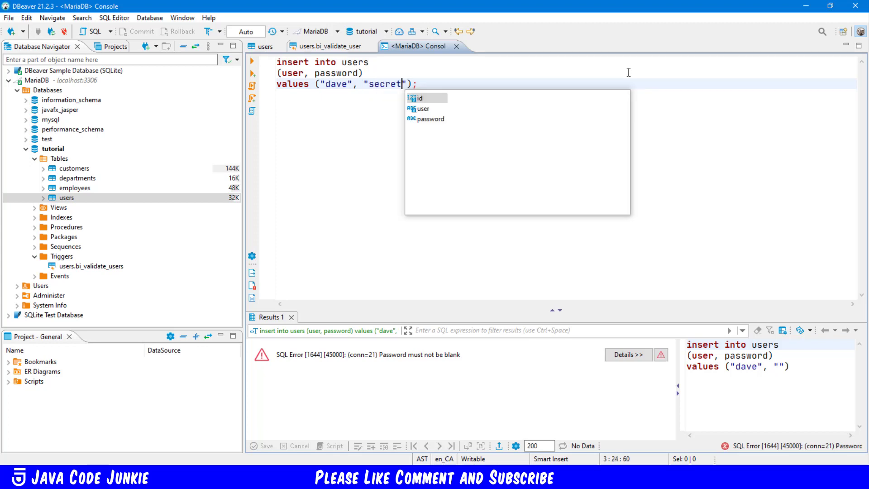
mouse_move(417, 98)
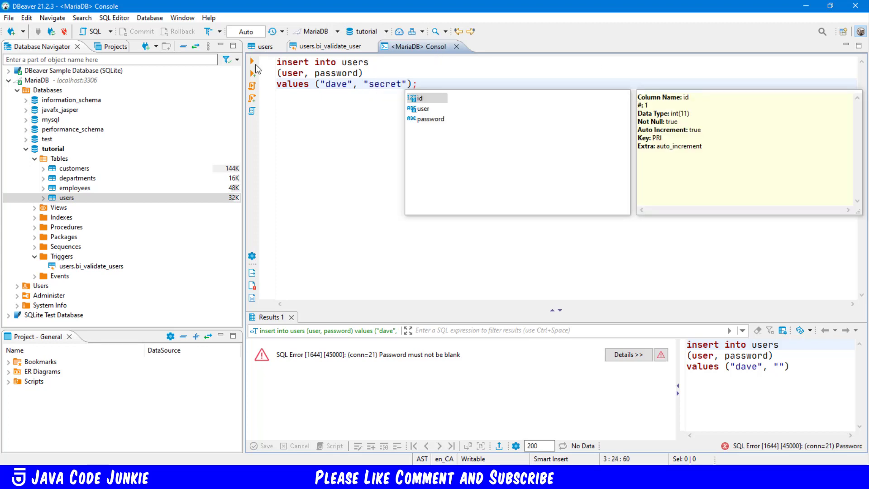
left_click(250, 59)
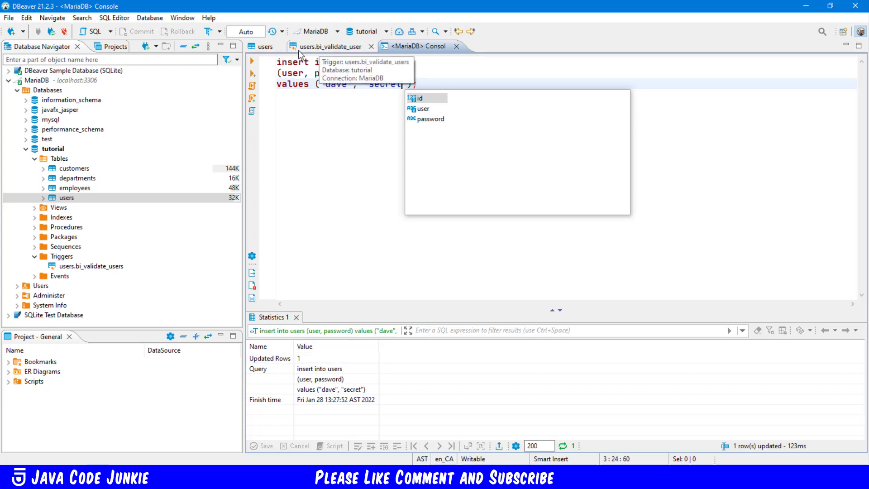
right_click(65, 197)
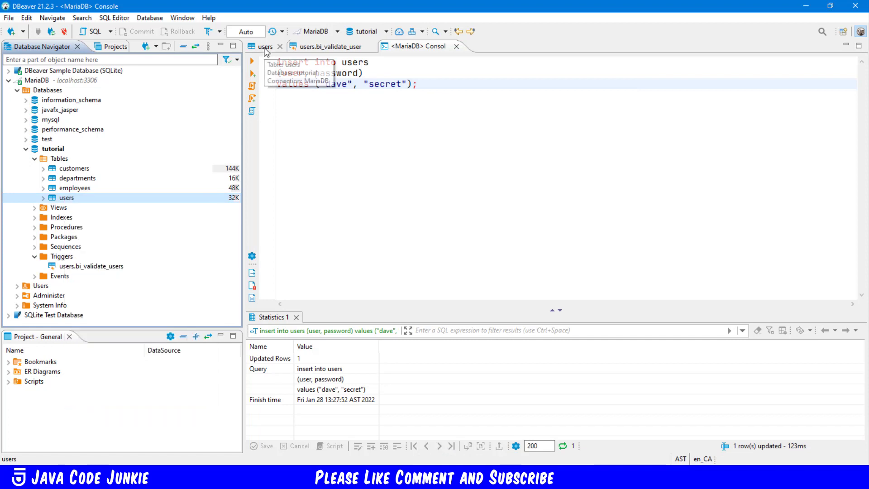
left_click(263, 46)
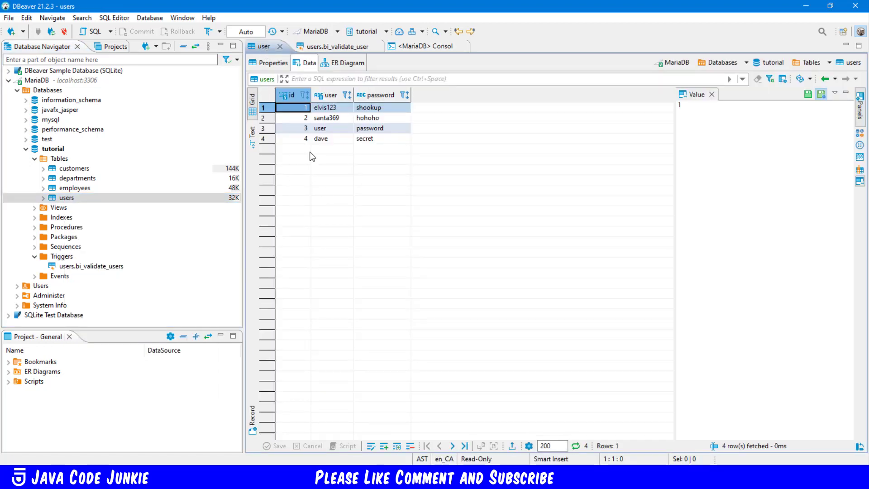
mouse_move(318, 150)
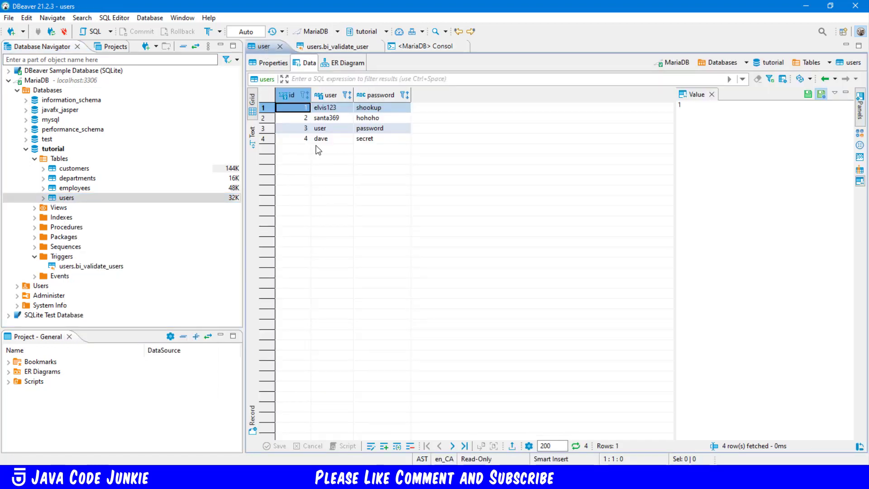